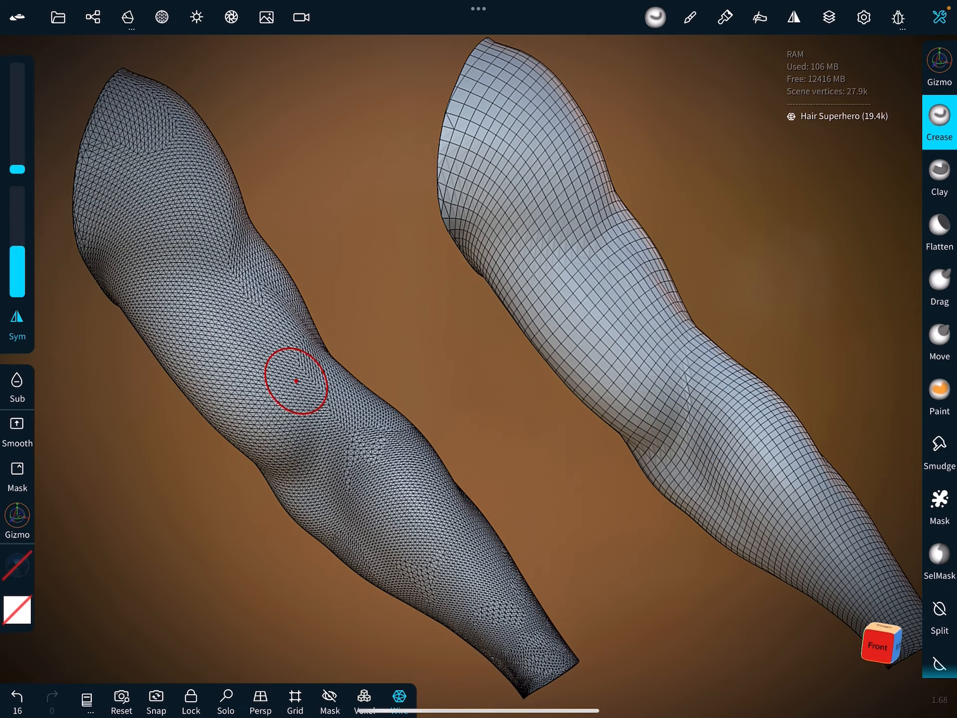
Show the Topology panel's Deci/UV tab for the dense triangulated arm mesh.
{"action": "left_click", "coordinate": [399, 695]}
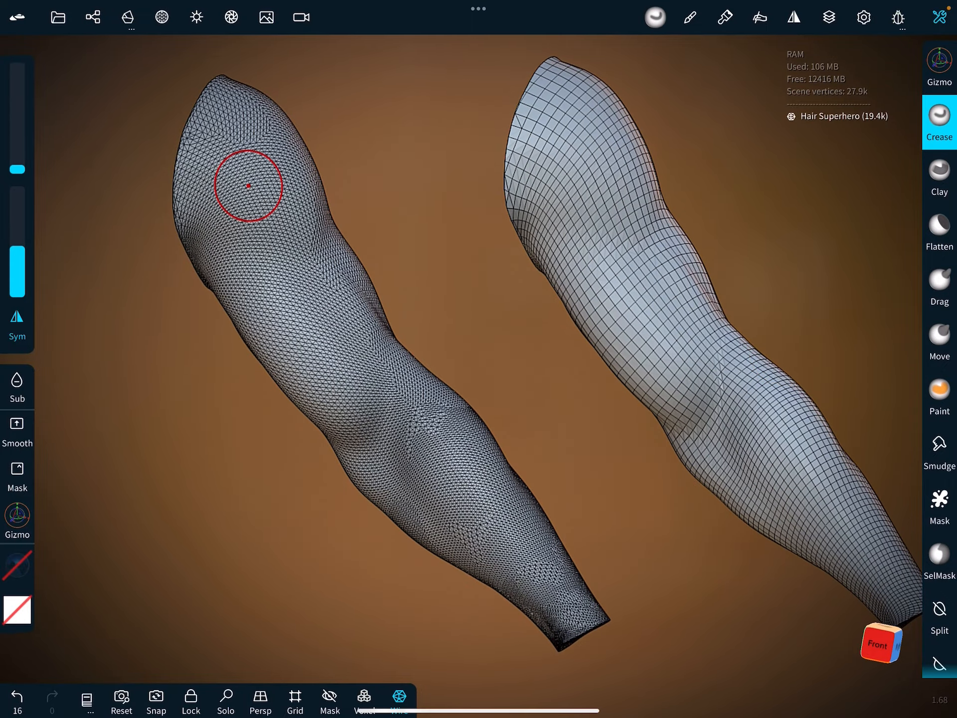
{"action": "left_click", "coordinate": [128, 17]}
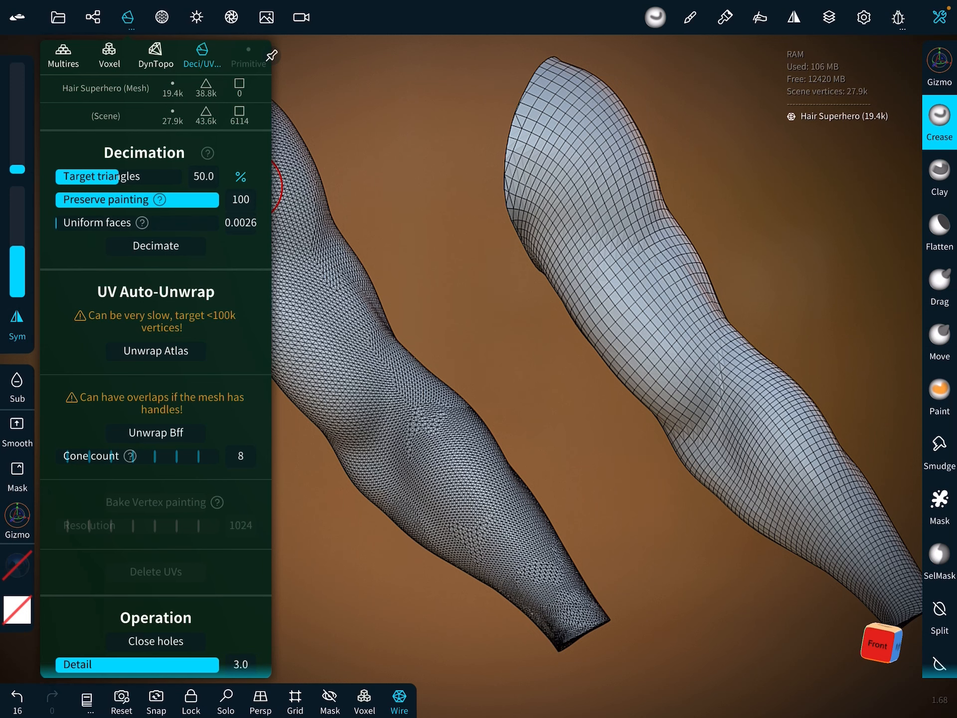
Run Unwrap BFF on the left arm, then select the right arm for unwrapping.
{"action": "left_click", "coordinate": [155, 350]}
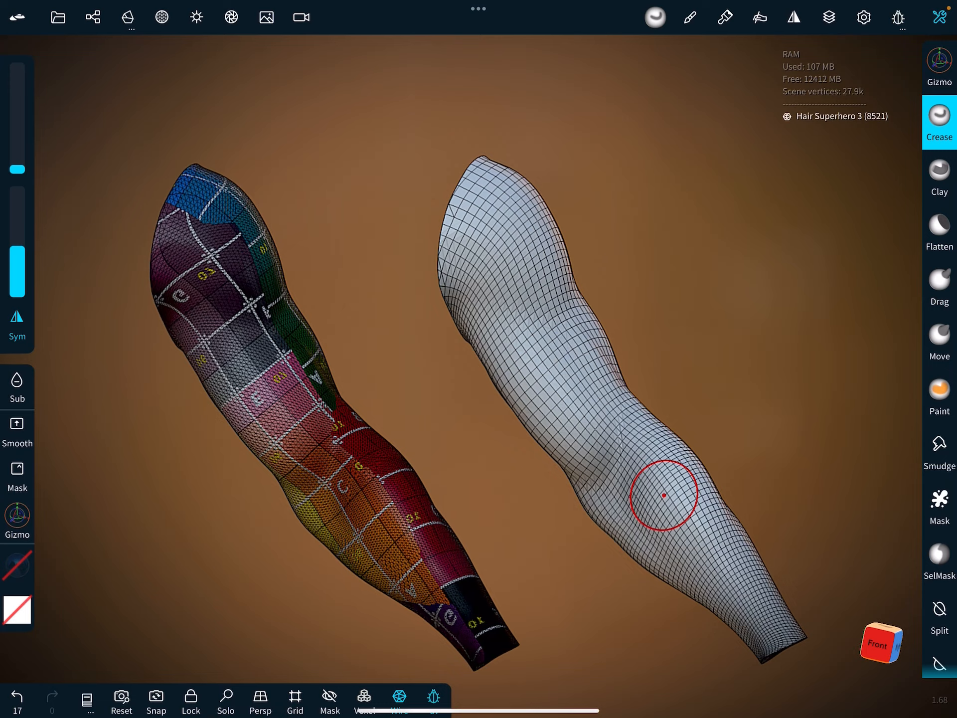
{"action": "left_click", "coordinate": [128, 17]}
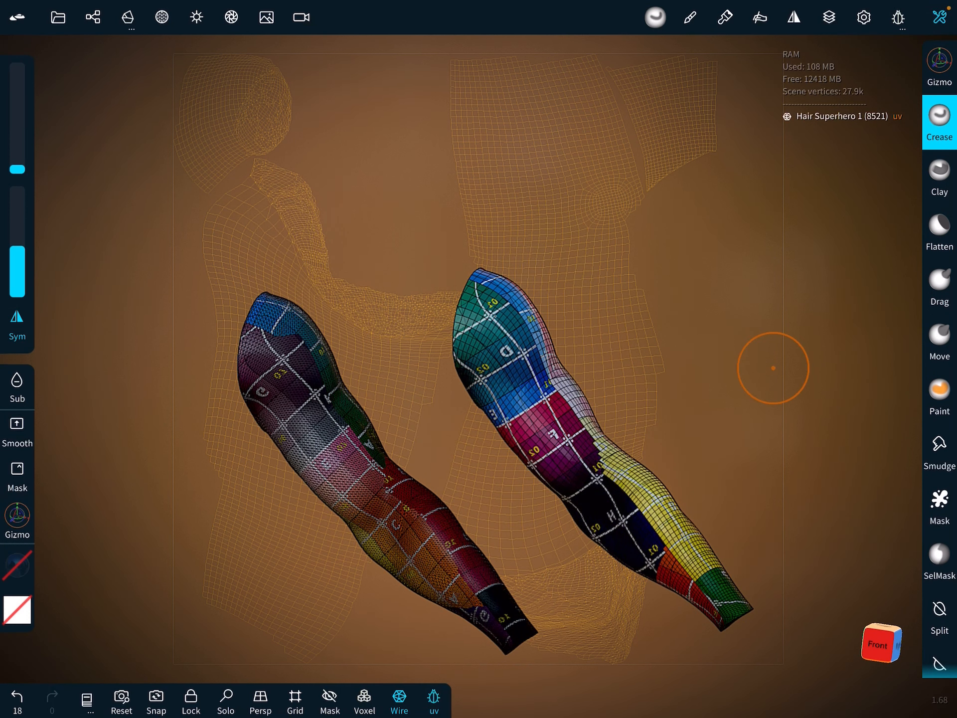
Export the unwrapped arm as an OBJ file and send it to Procreate.
{"action": "left_click", "coordinate": [57, 17]}
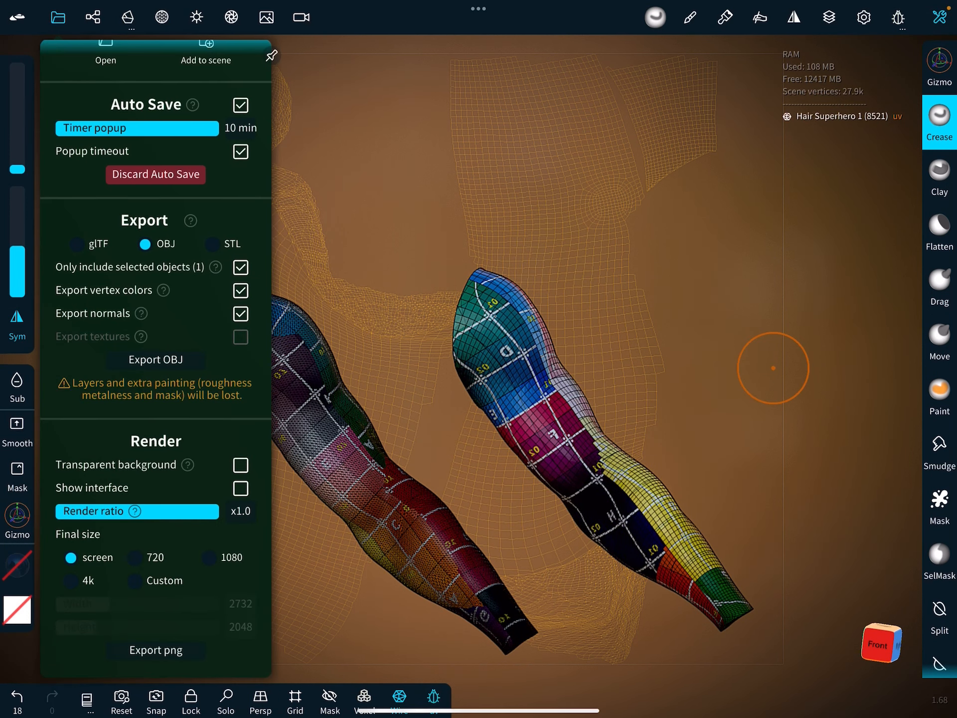
{"action": "left_click", "coordinate": [398, 694]}
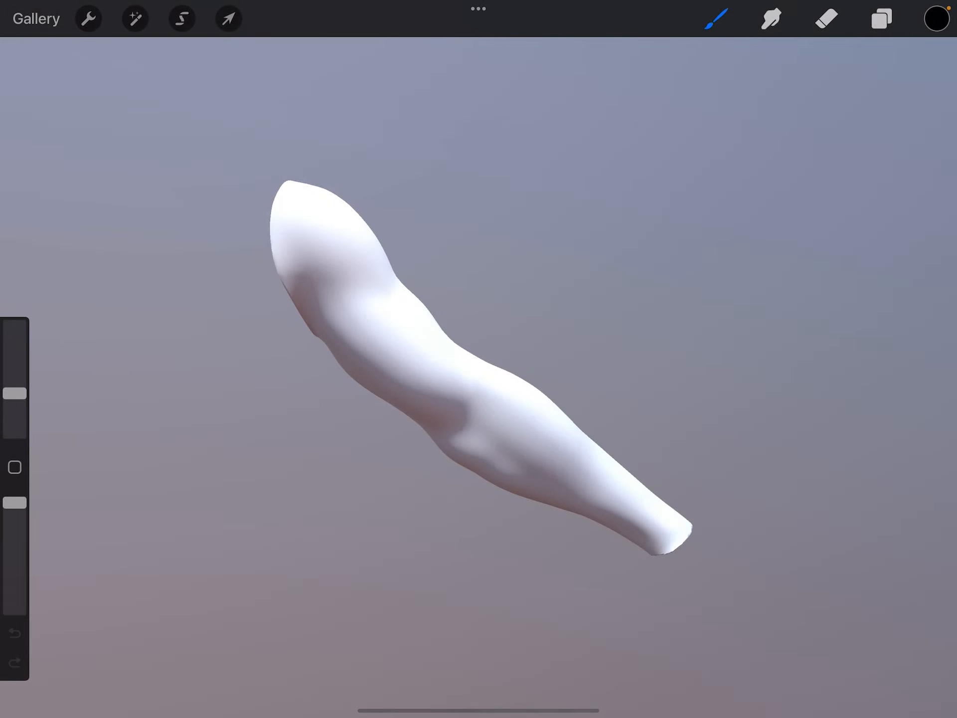
{"action": "left_click", "coordinate": [880, 18]}
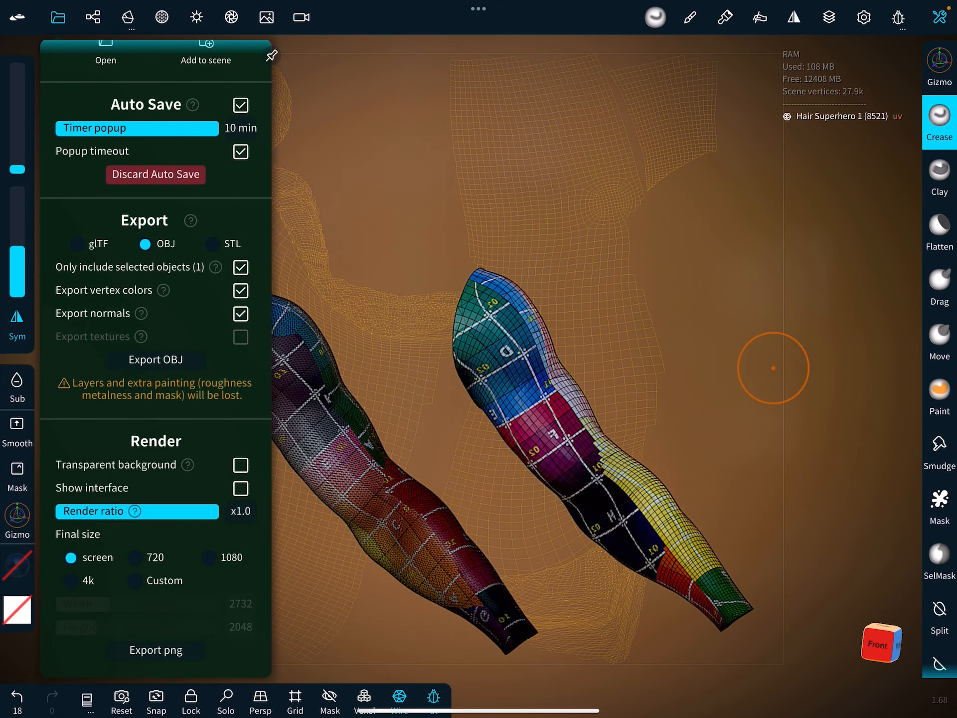
{"action": "left_click", "coordinate": [240, 267]}
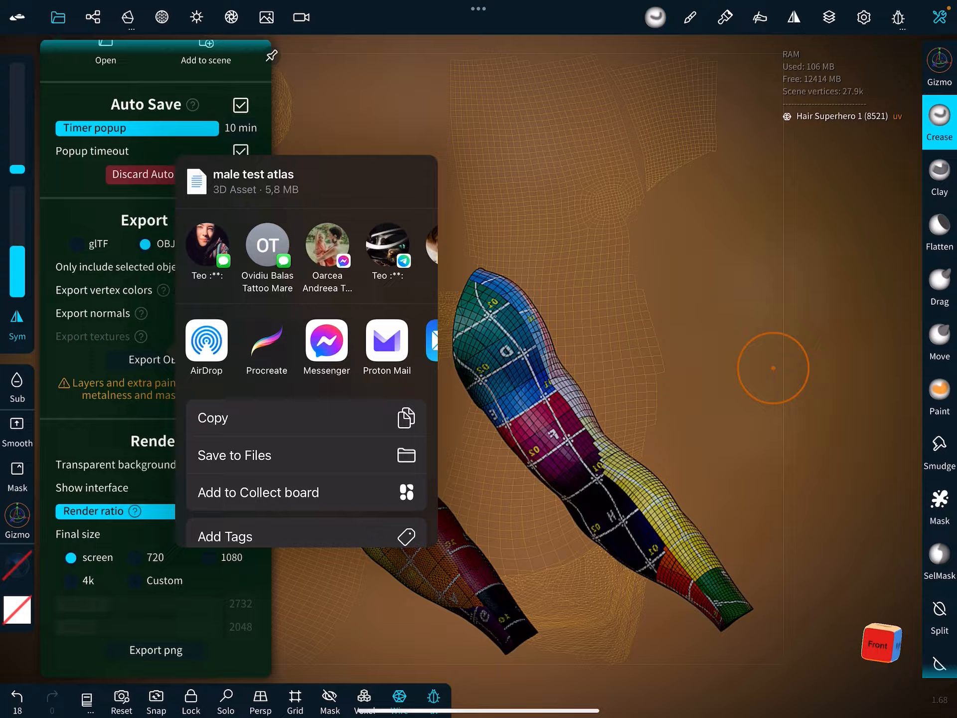
{"action": "left_click", "coordinate": [266, 340]}
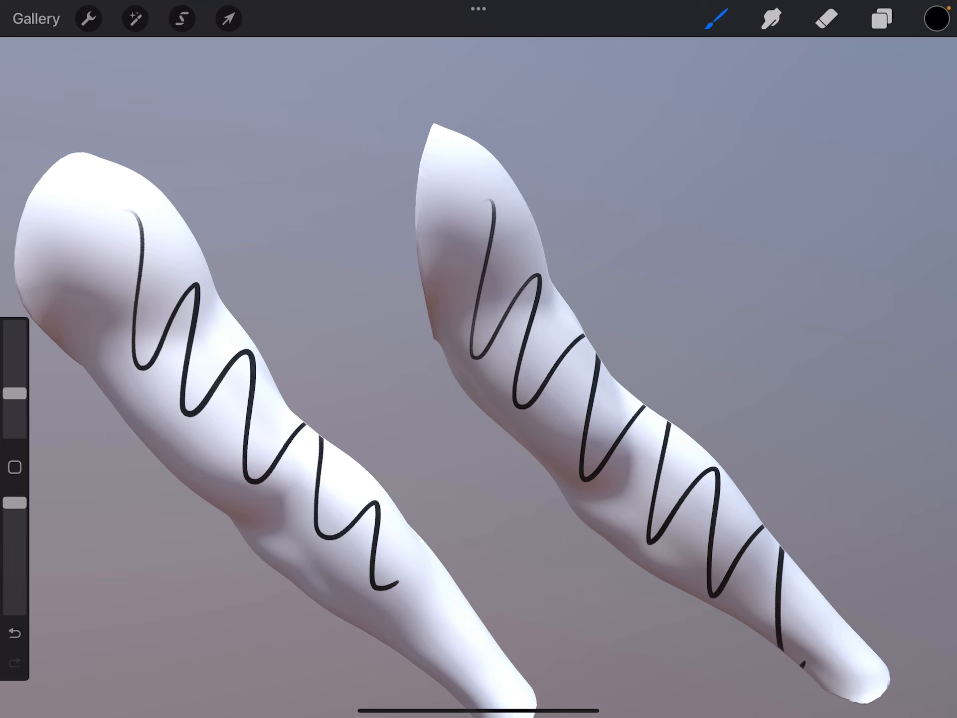
Fill both arm models solid black and turn on Show 2D texture.
{"action": "left_click", "coordinate": [87, 18]}
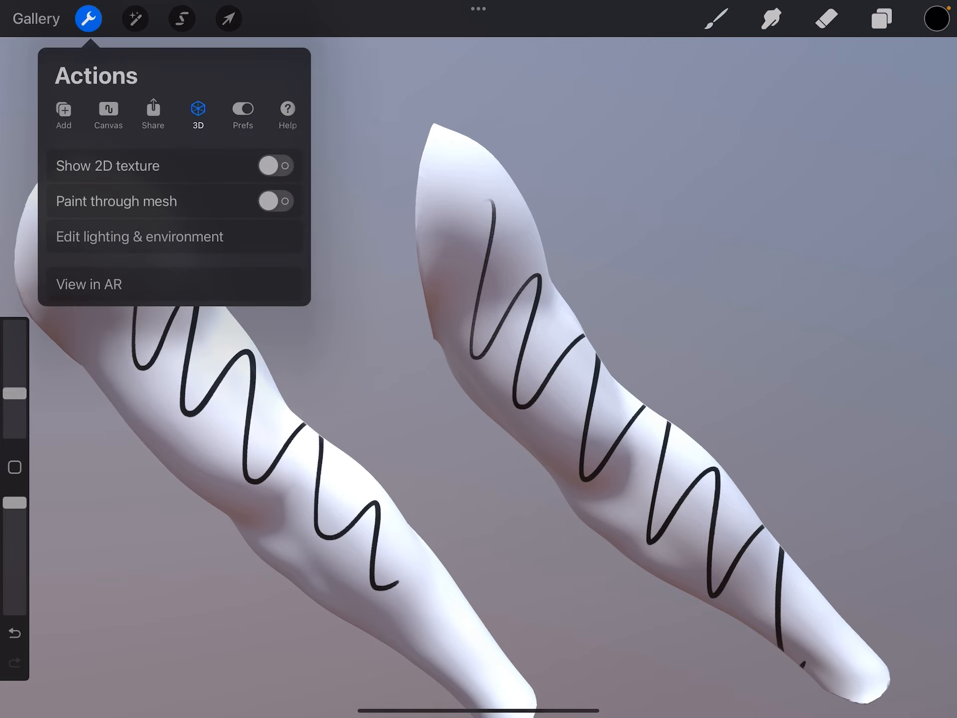
{"action": "left_click", "coordinate": [275, 166]}
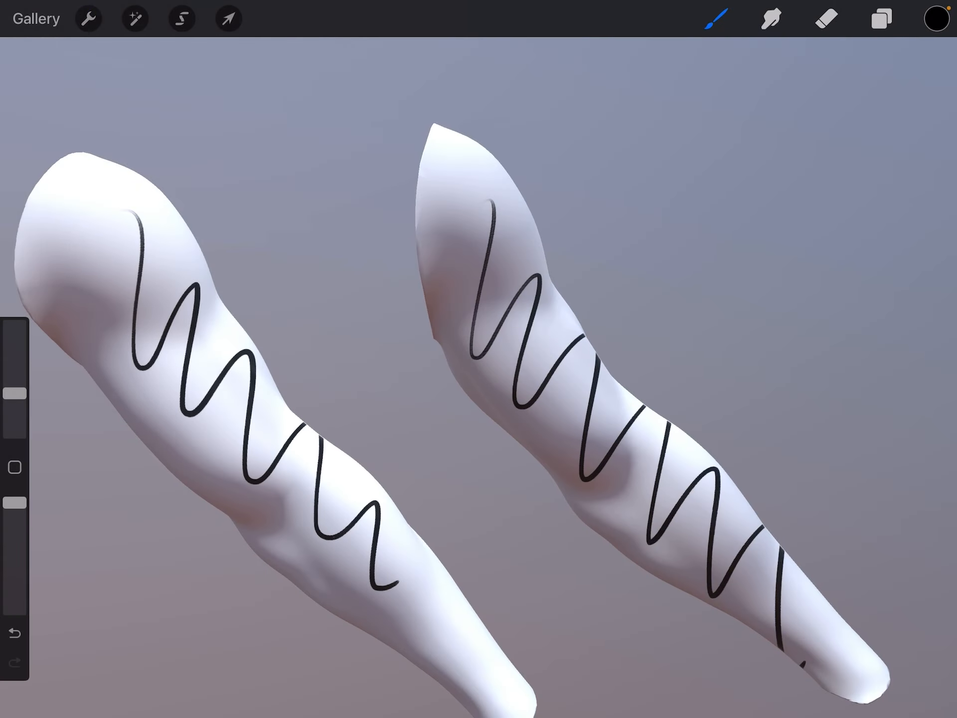
{"action": "left_click", "coordinate": [15, 632]}
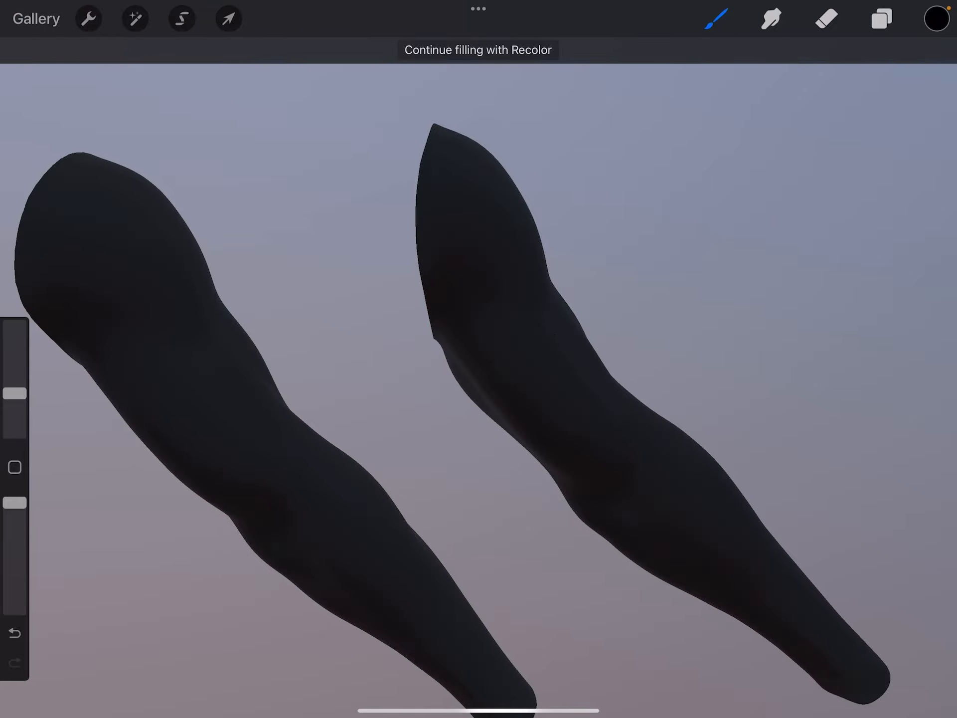
{"action": "left_click", "coordinate": [87, 18]}
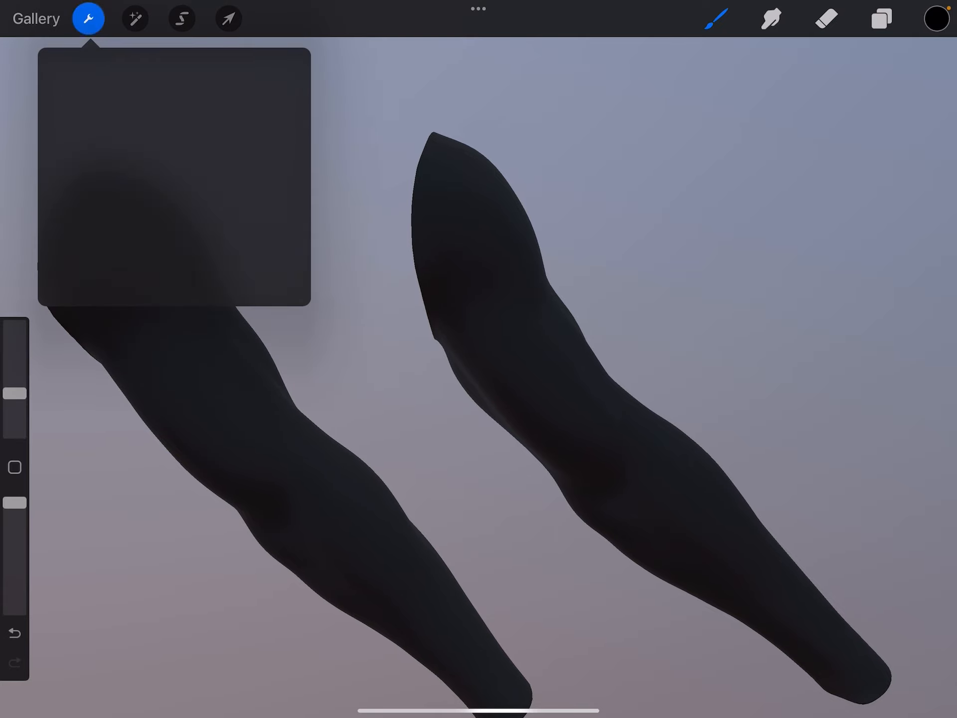
{"action": "left_click", "coordinate": [87, 18]}
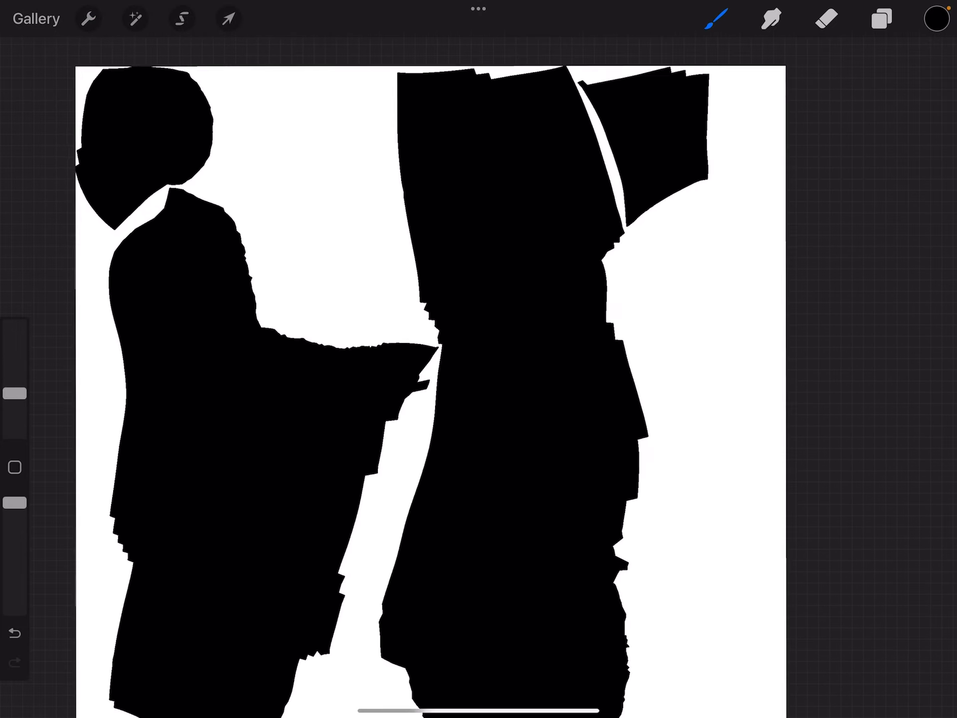
Turn off Show 2D texture and brush bright green marks onto the arms.
{"action": "left_click", "coordinate": [87, 19]}
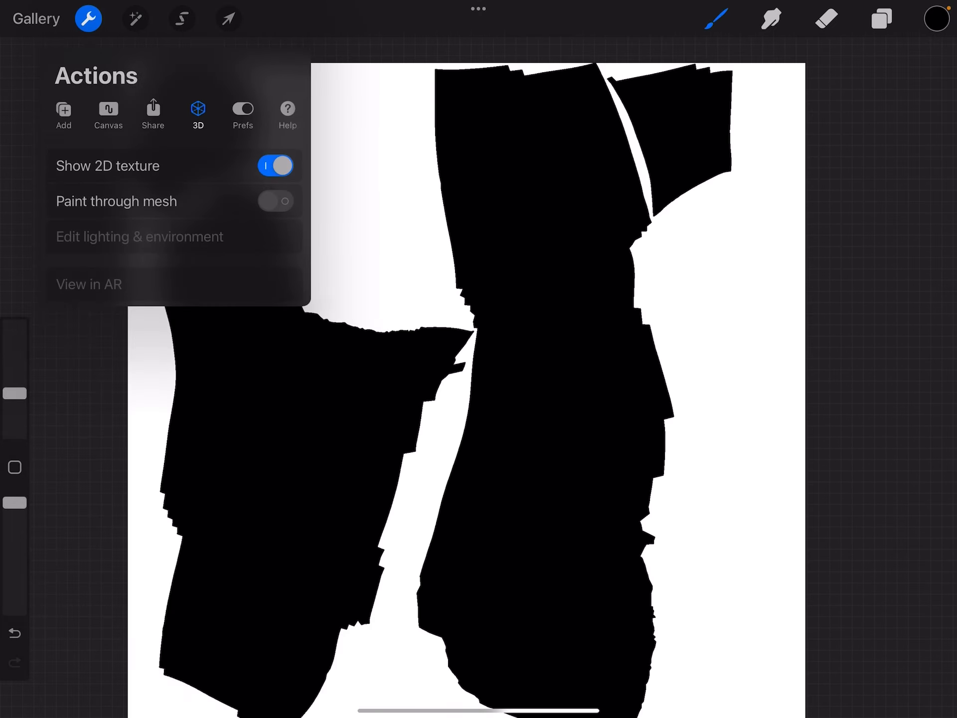
{"action": "left_click", "coordinate": [935, 18]}
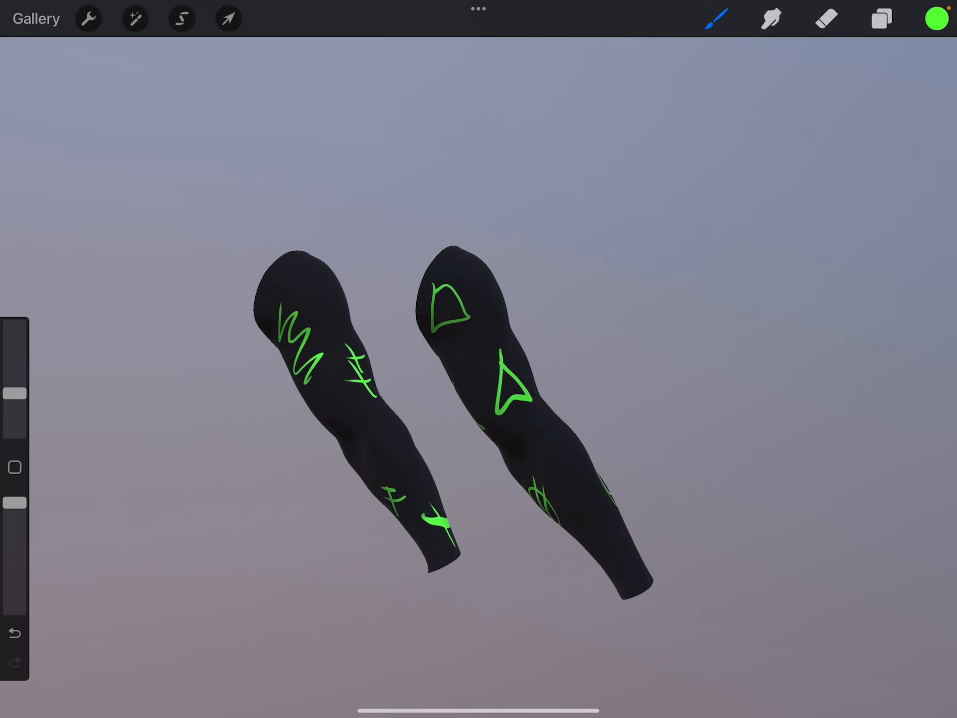
Look over Procreate's Adjustments list and 3D options, then return to Nomad Sculpt.
{"action": "left_click", "coordinate": [134, 18]}
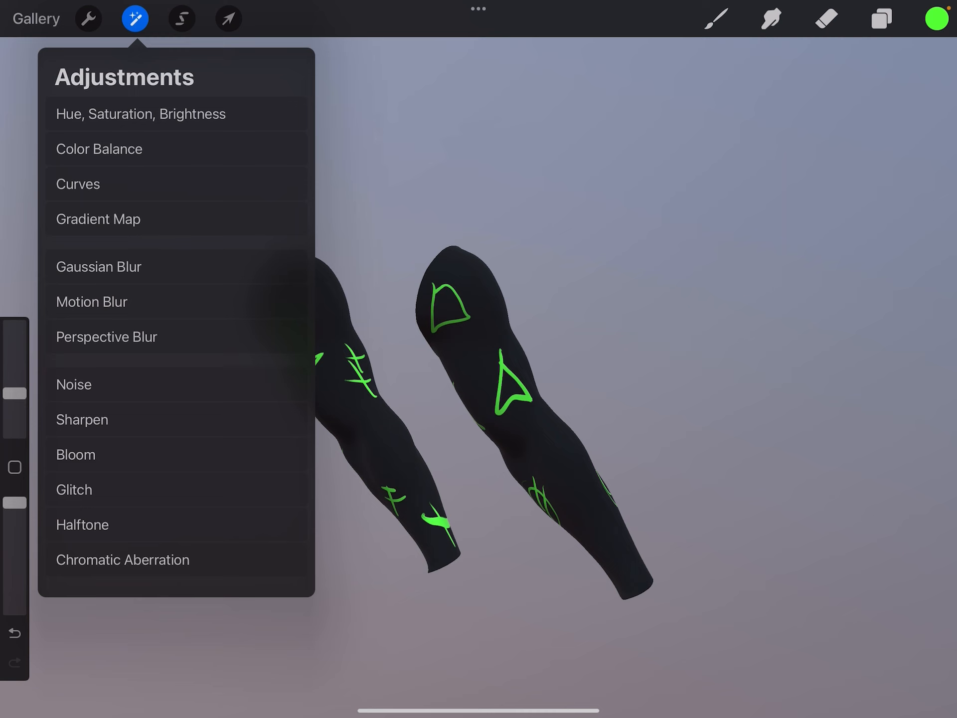
{"action": "left_click", "coordinate": [88, 18]}
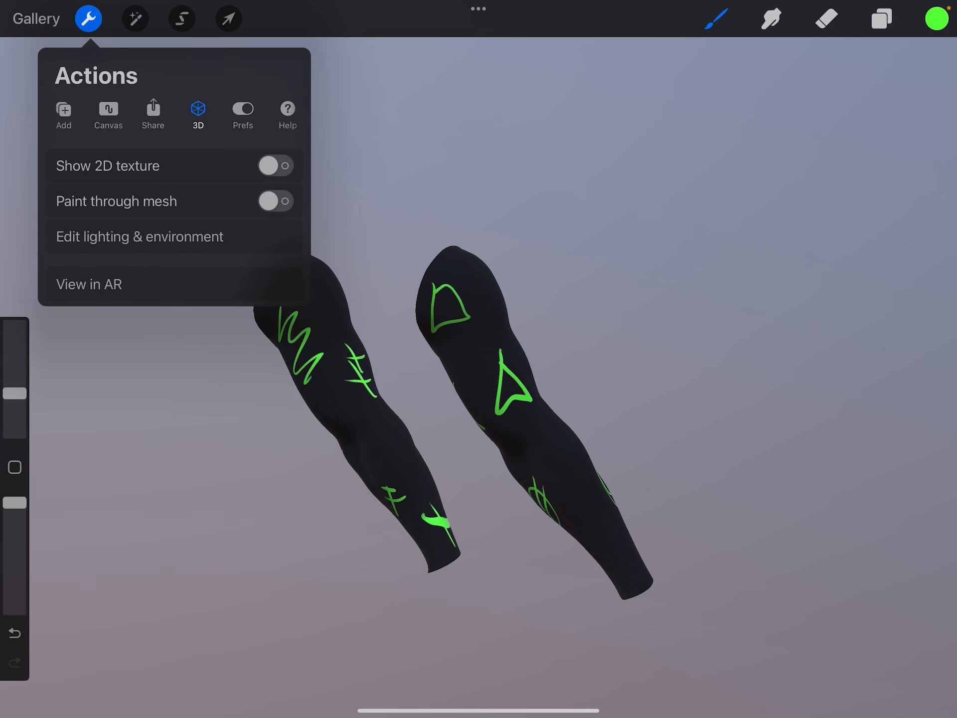
{"action": "left_click", "coordinate": [275, 165]}
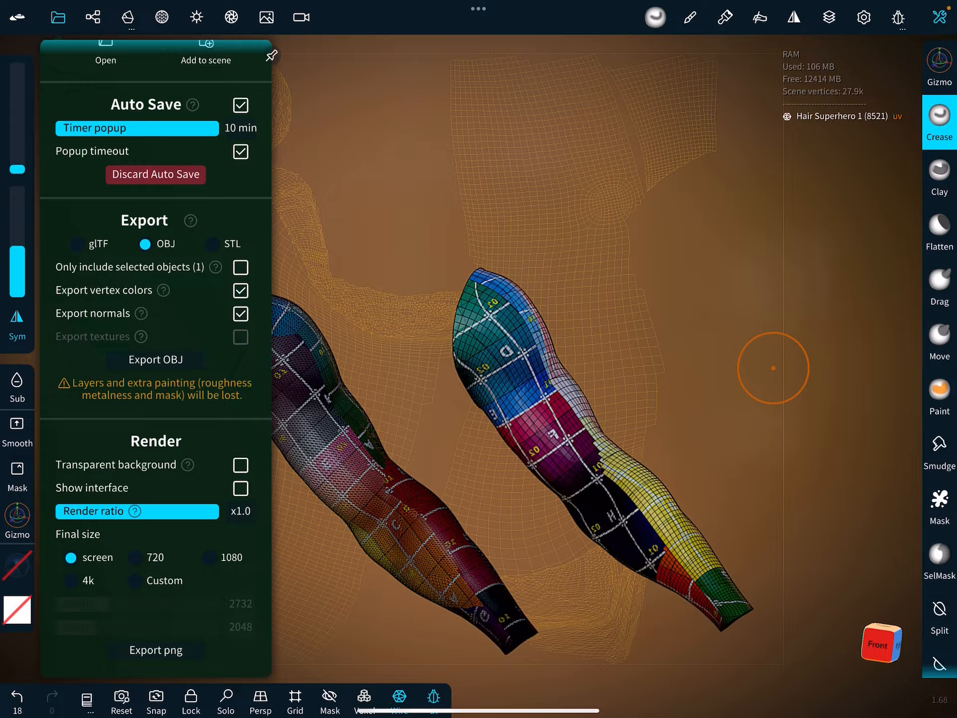
BFF-unwrap both arms and export them as an OBJ to Procreate.
{"action": "left_click", "coordinate": [17, 700]}
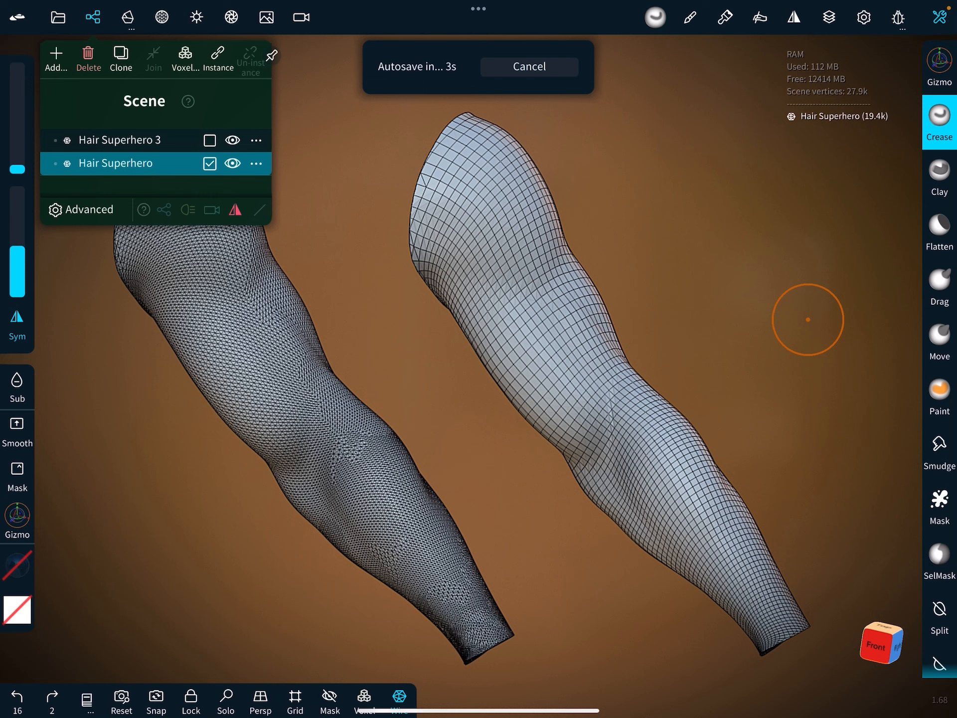
{"action": "left_click", "coordinate": [120, 140]}
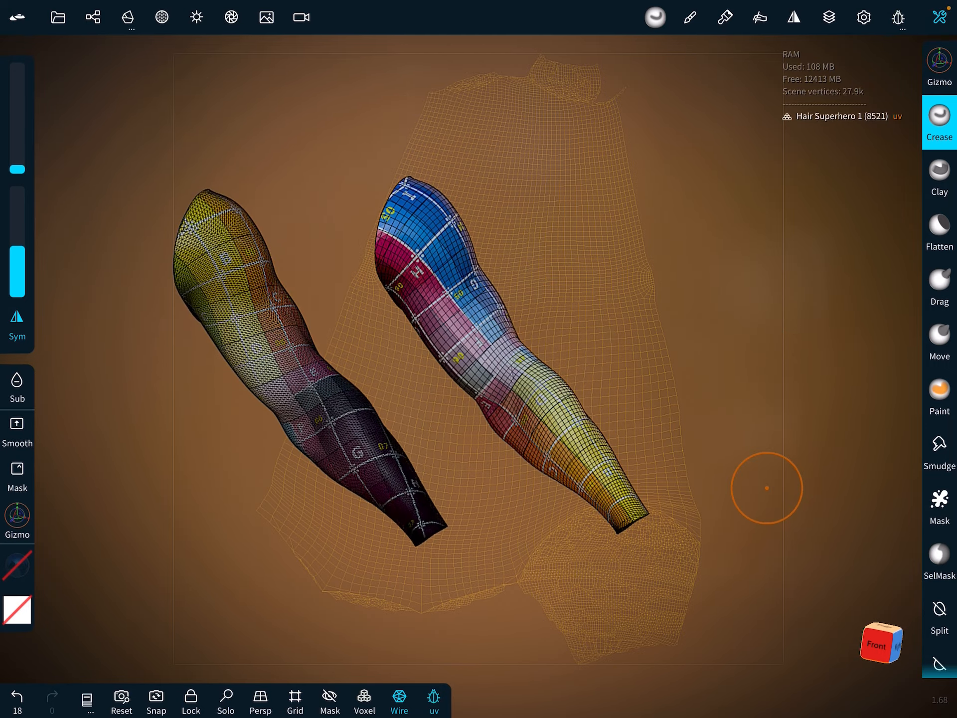
{"action": "left_click", "coordinate": [58, 17]}
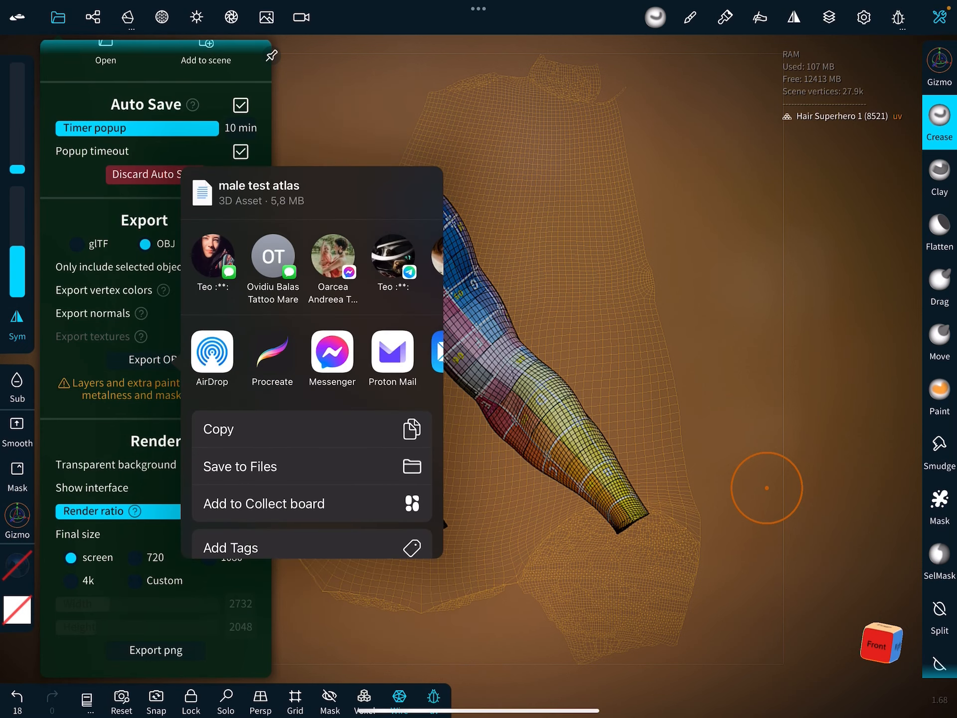
{"action": "left_click", "coordinate": [271, 351]}
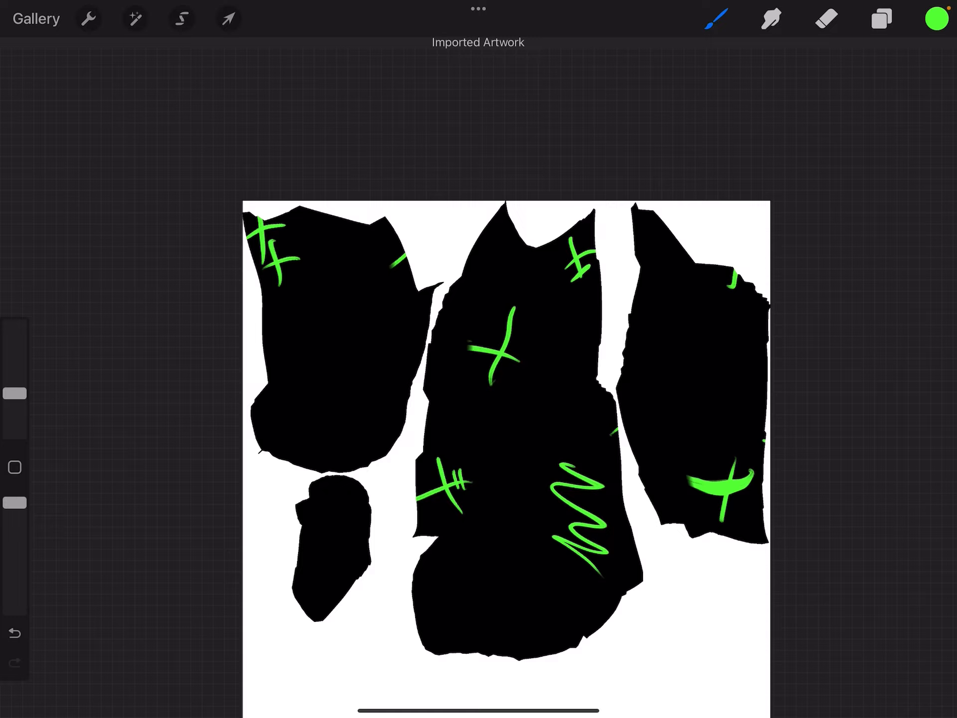
Open the male test atlas 3D file from the Gallery and fill both arms green.
{"action": "left_click", "coordinate": [35, 19]}
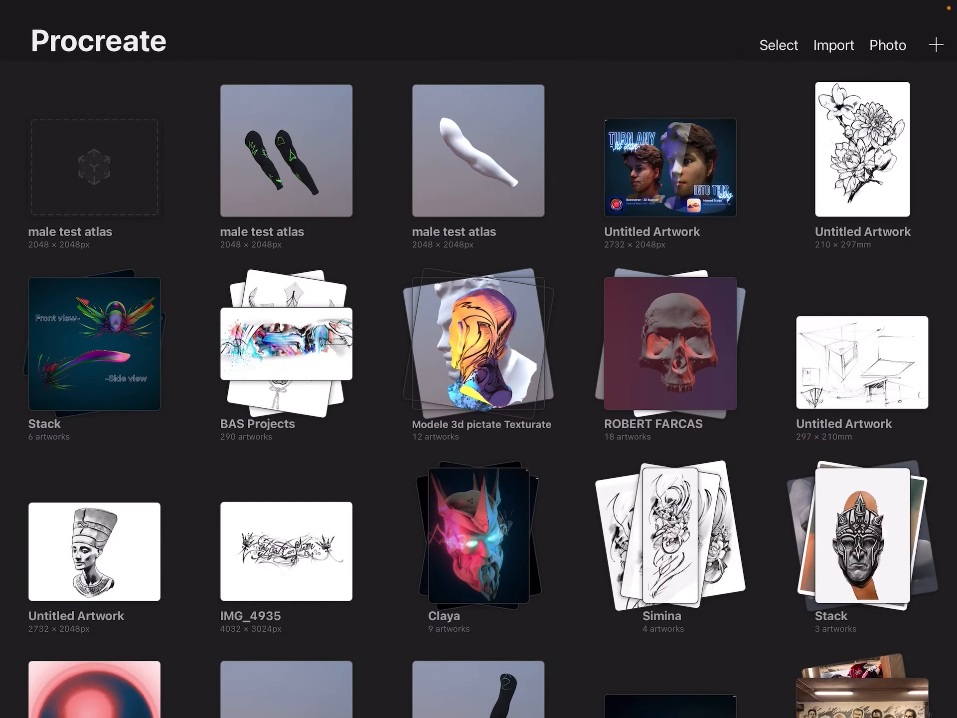
{"action": "left_click", "coordinate": [478, 150]}
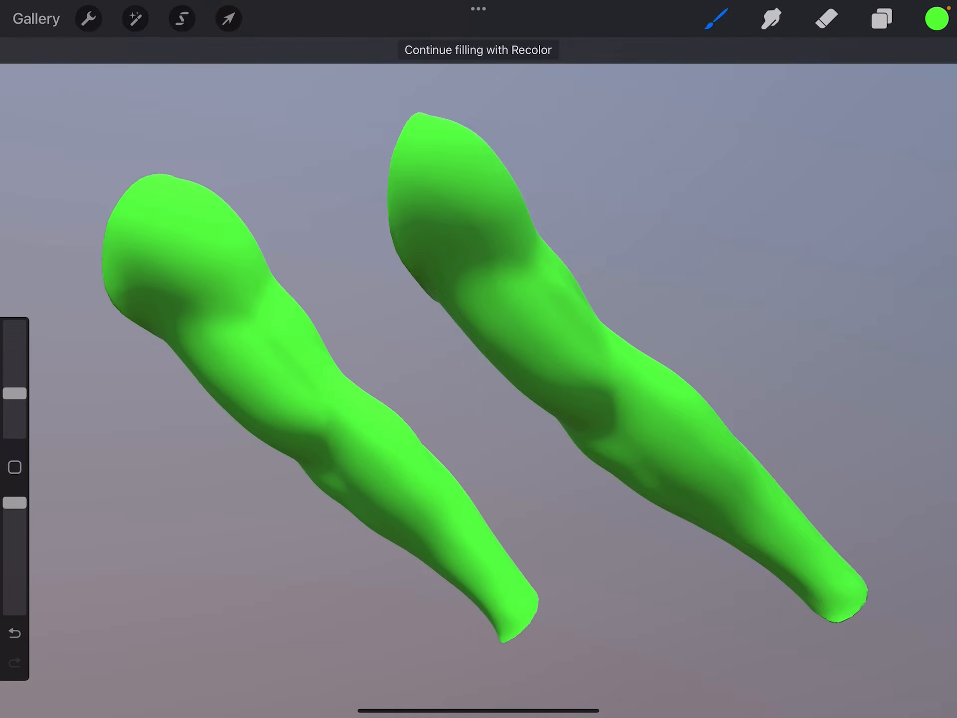
Draw blue lines on the left arm and orange shapes on the right arm.
{"action": "left_click", "coordinate": [937, 19]}
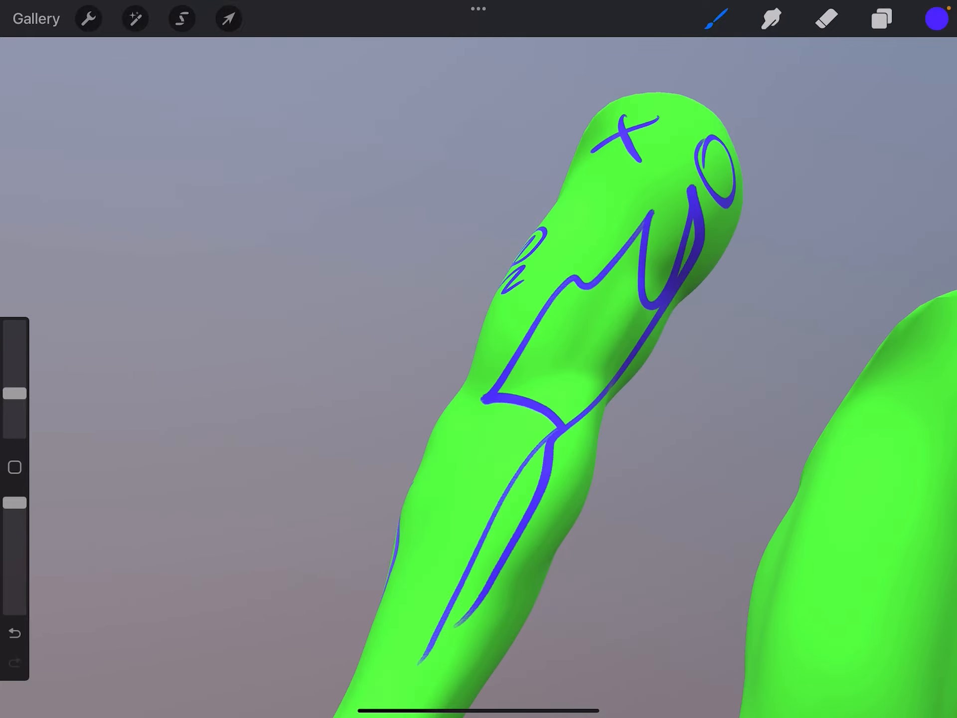
{"action": "left_click", "coordinate": [935, 18]}
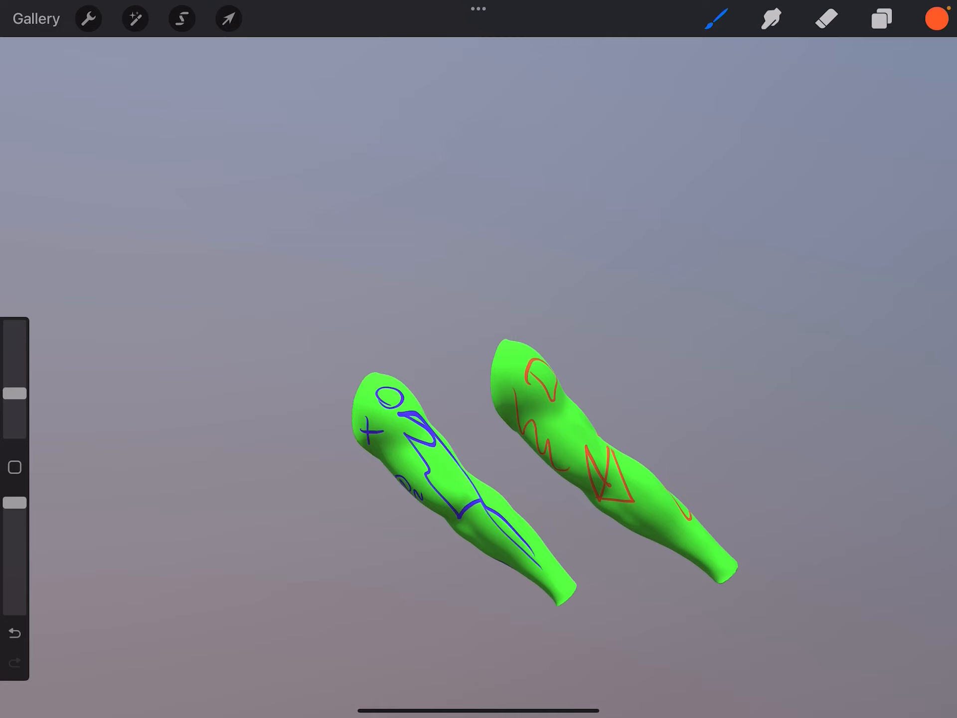
{"action": "left_click", "coordinate": [87, 19]}
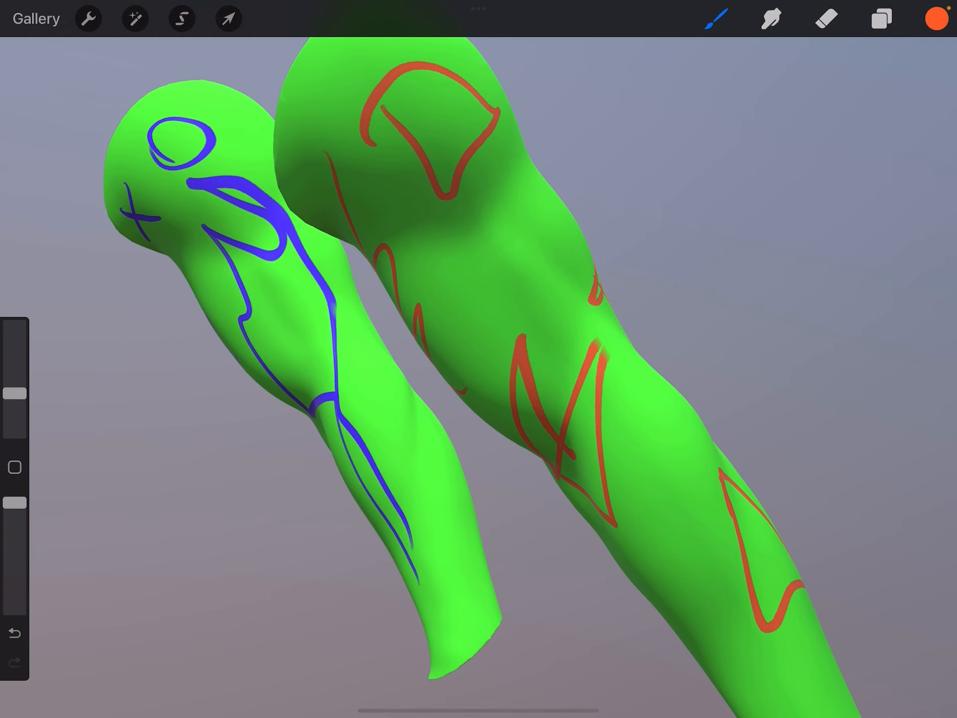
Clear the right arm's layer and insert the floral tattoo sleeve photo from the library.
{"action": "left_click", "coordinate": [87, 18]}
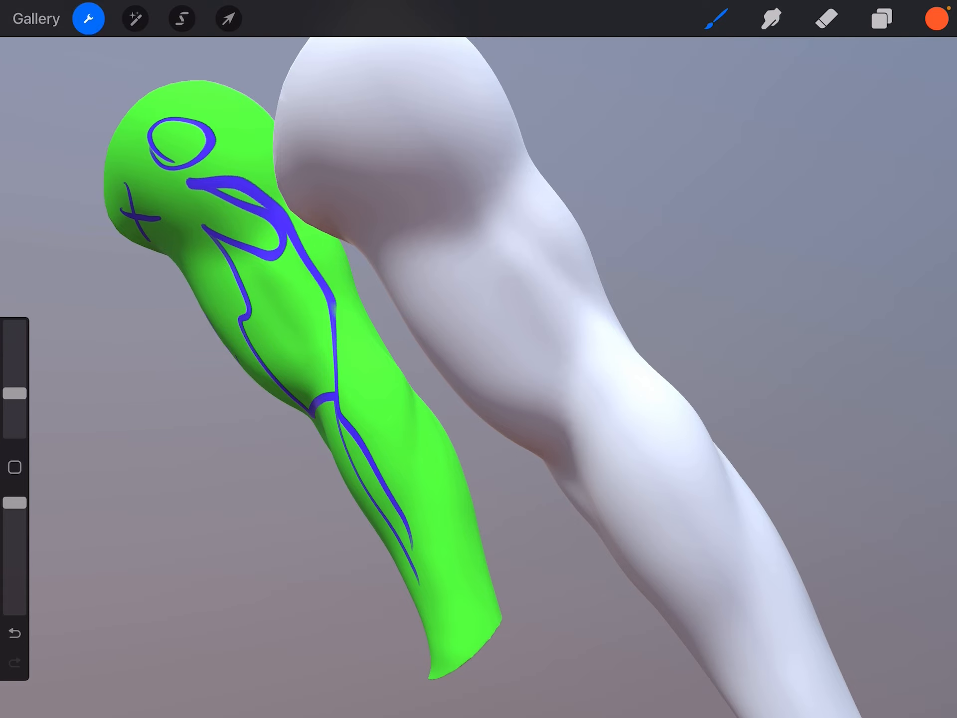
{"action": "left_click", "coordinate": [87, 18]}
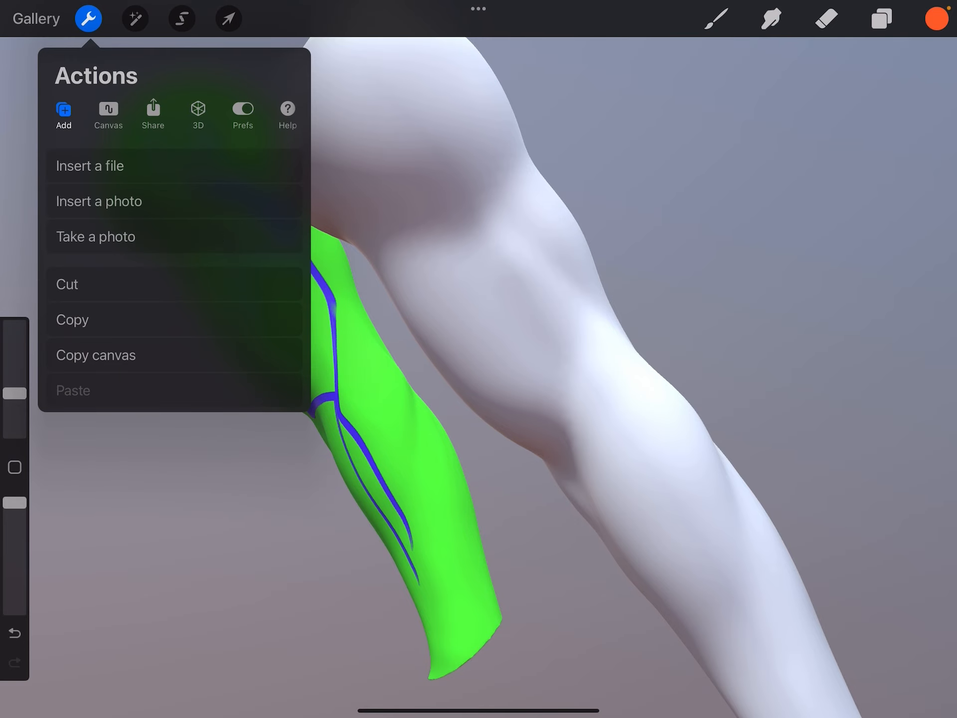
{"action": "left_click", "coordinate": [98, 201]}
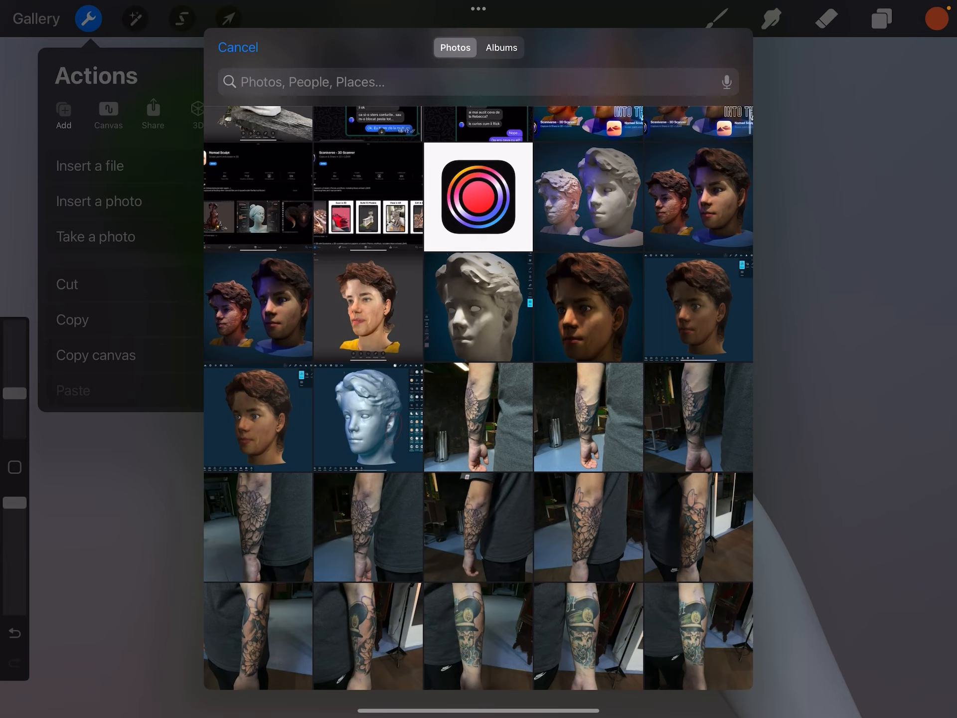
{"action": "scroll", "scroll_direction": "down", "scroll_amount": 3}
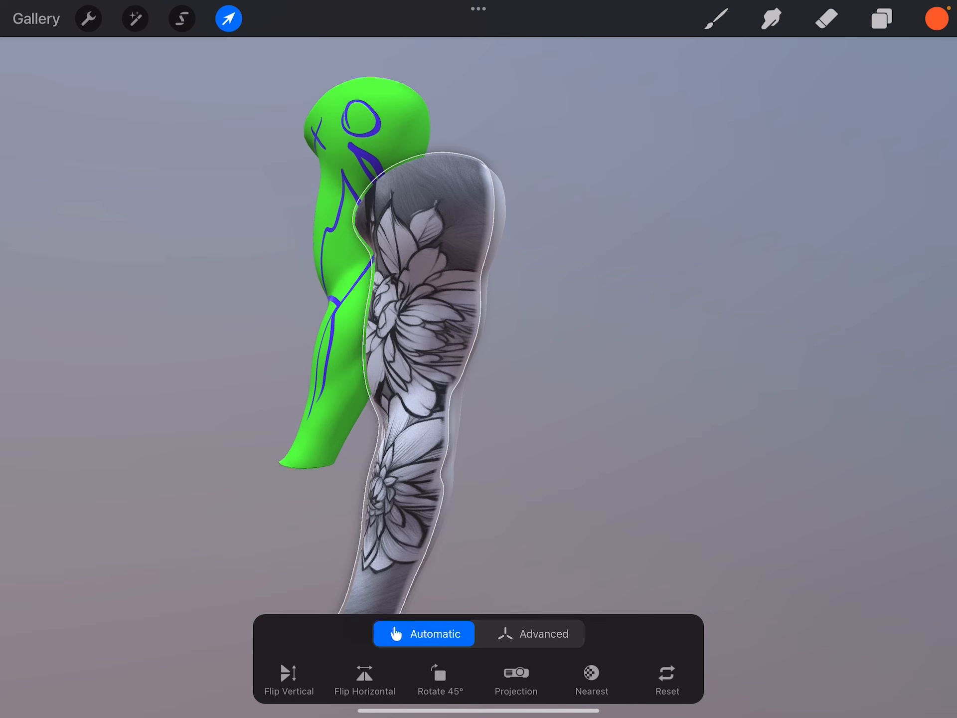
Place the floral tattoo photo so its large flowers wrap the second arm, then commit it.
{"action": "left_click", "coordinate": [515, 680]}
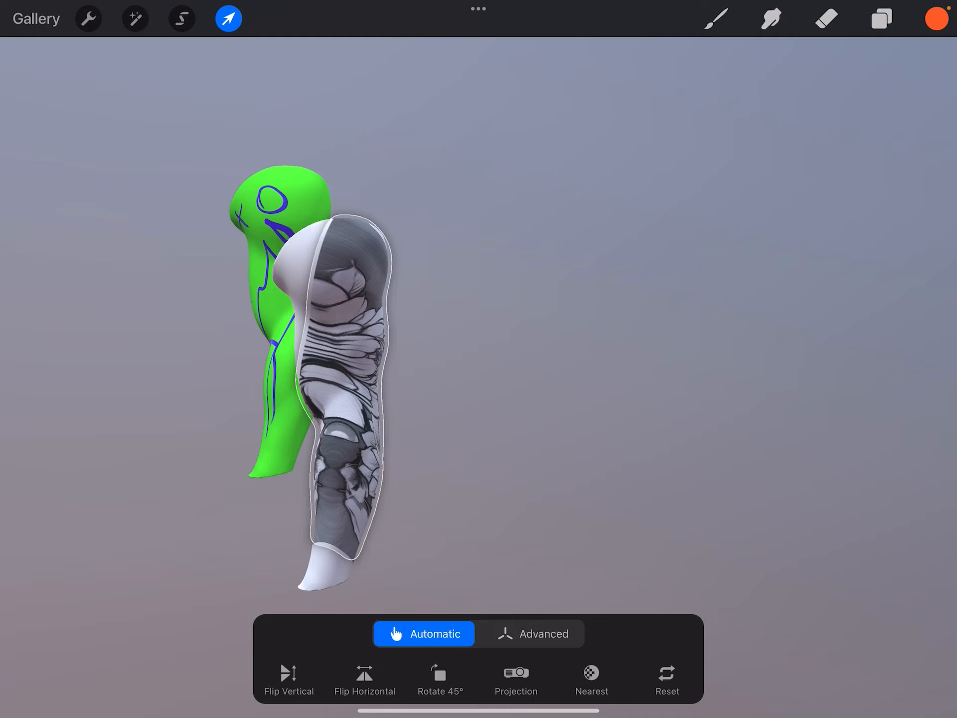
{"action": "left_click", "coordinate": [516, 679]}
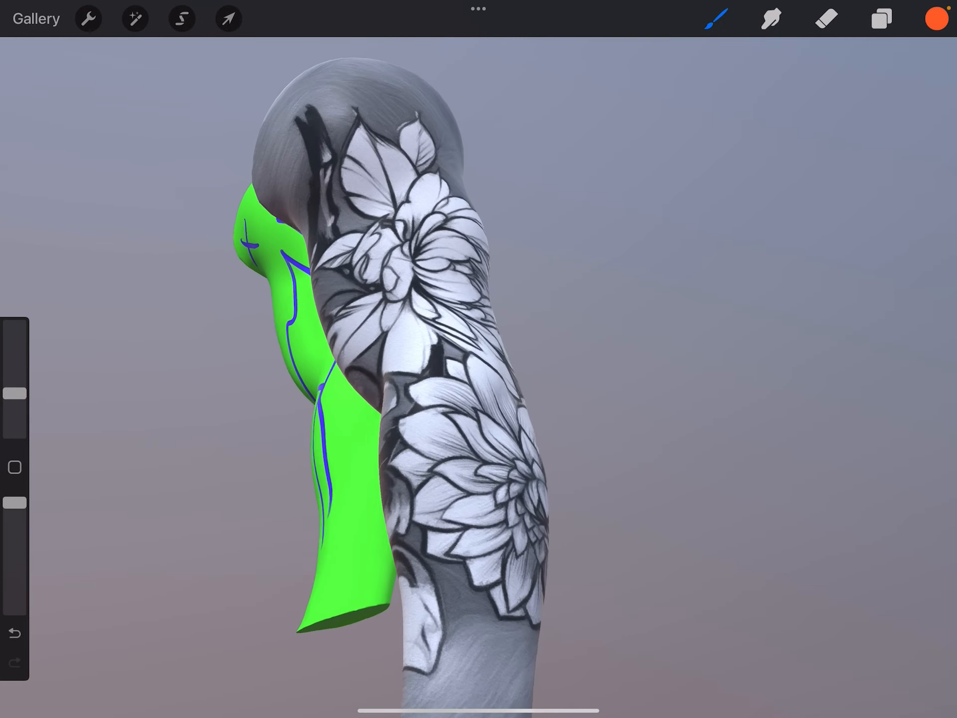
{"action": "left_click", "coordinate": [135, 18]}
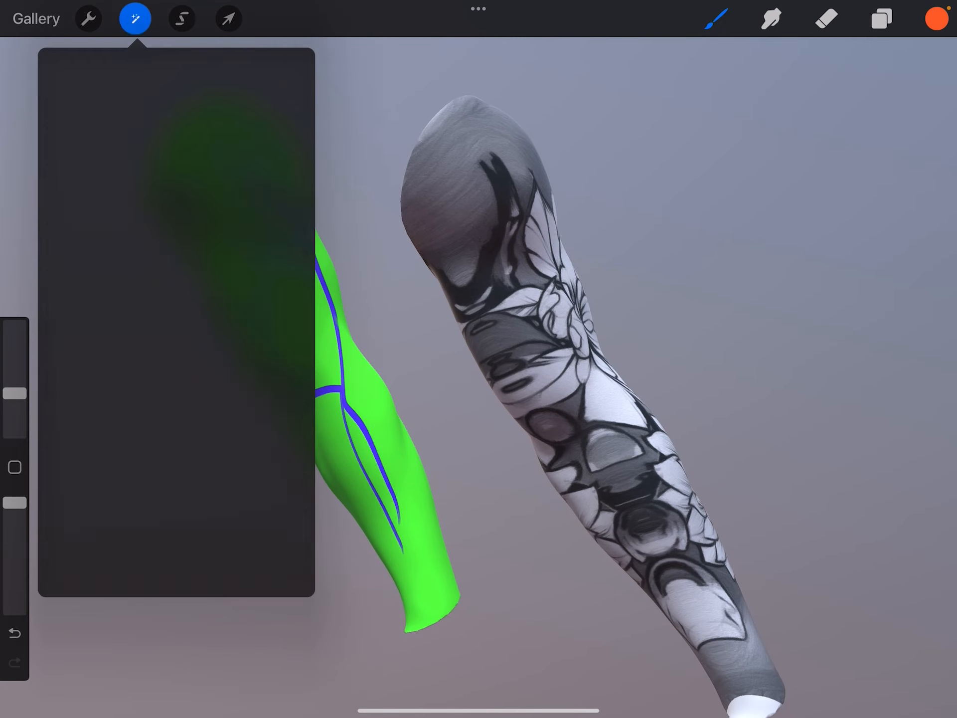
{"action": "left_click", "coordinate": [87, 18]}
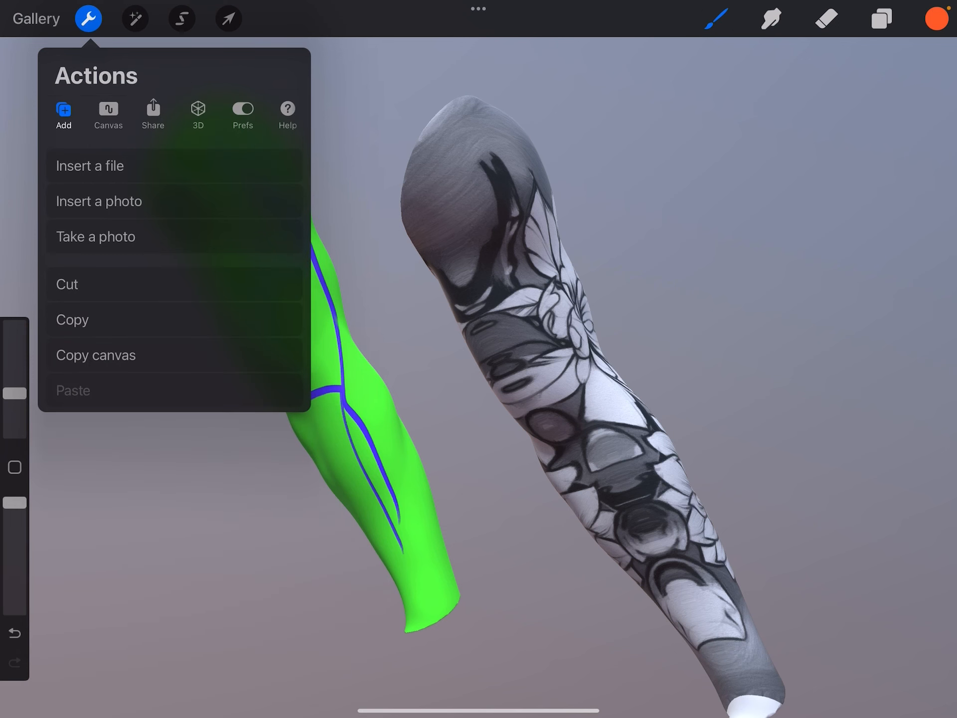
{"action": "left_click", "coordinate": [198, 113]}
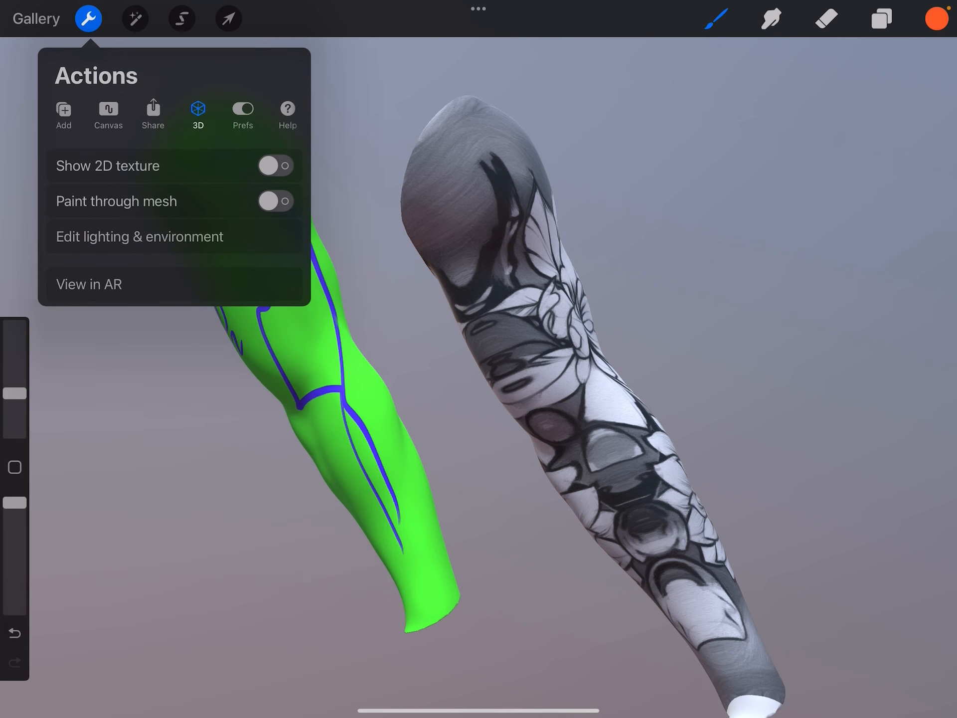
{"action": "left_click", "coordinate": [275, 166]}
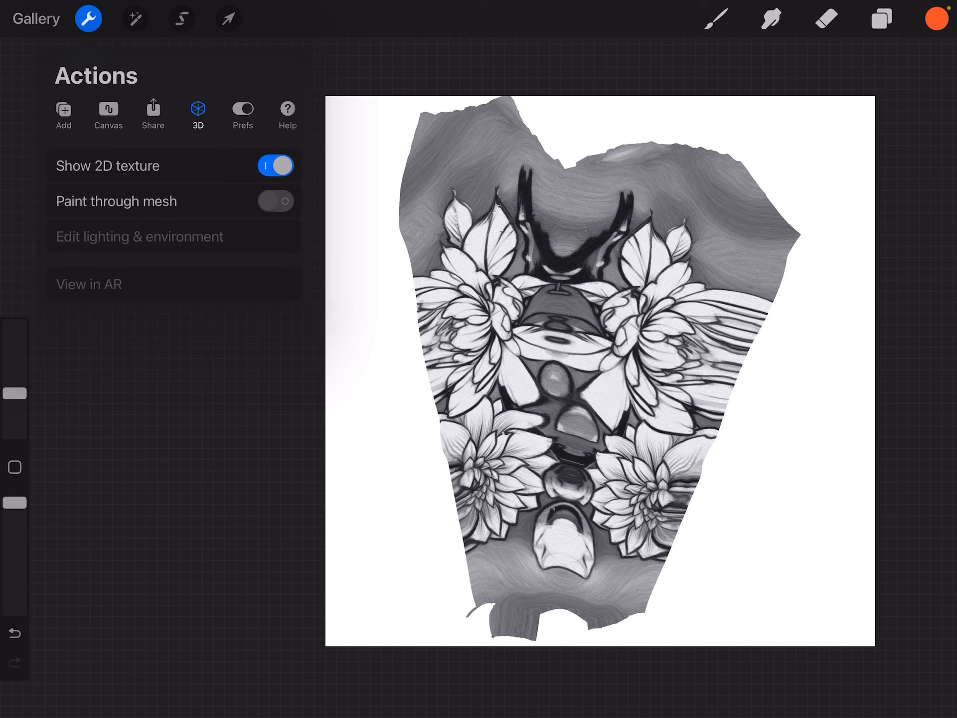
{"action": "left_click", "coordinate": [275, 165]}
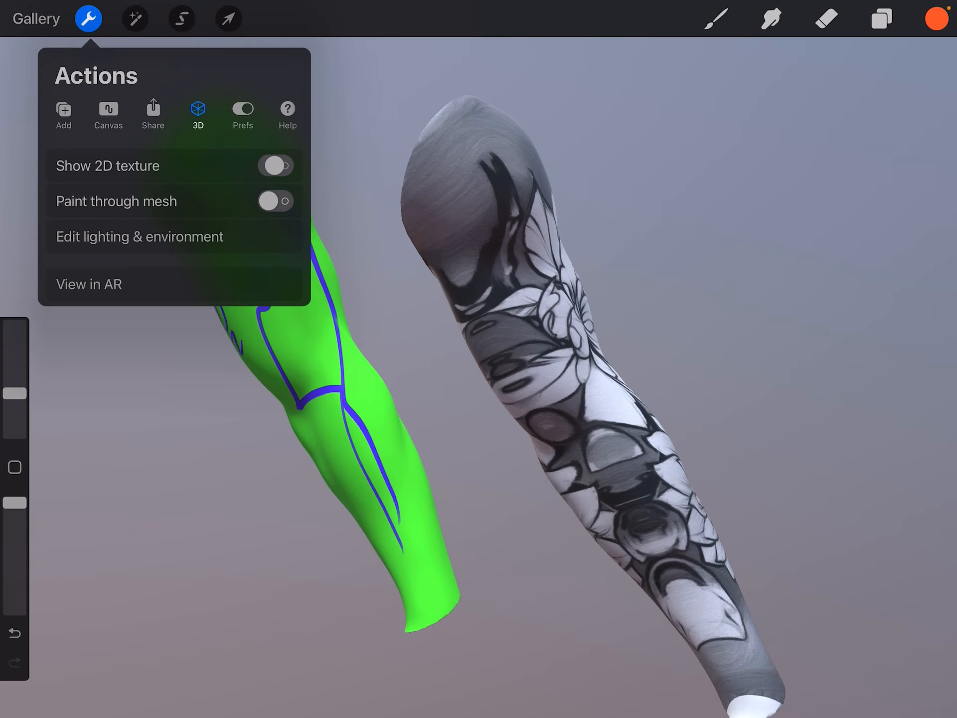